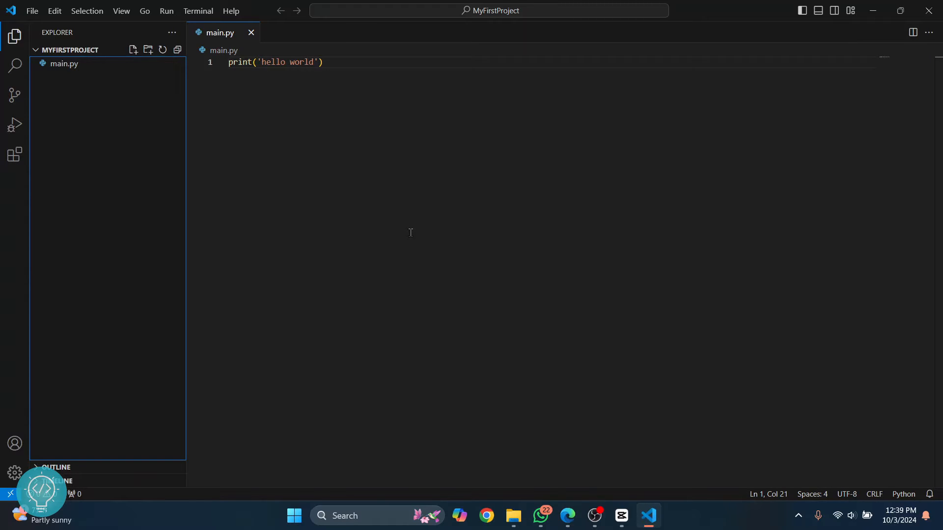
{"action": "mouse_move", "coordinate": [17, 198]}
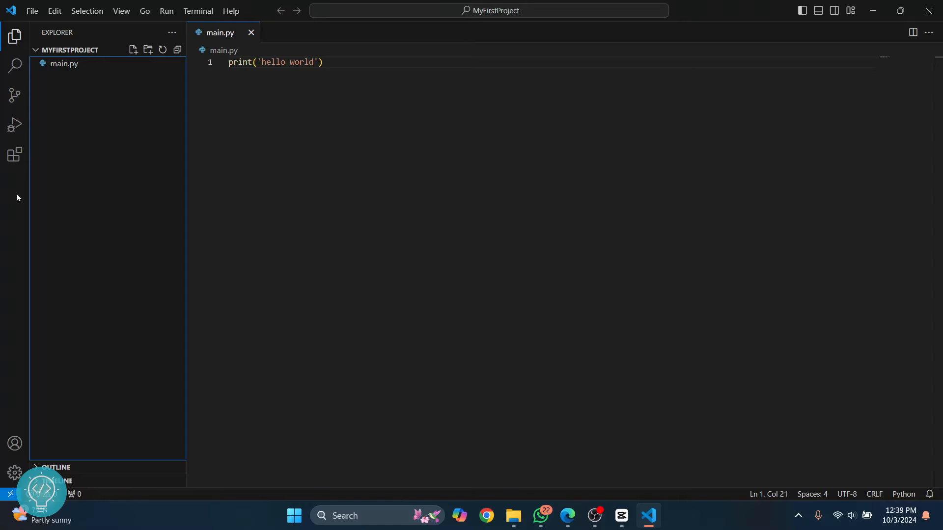
Install the Python extension (with Pylance and Python Debugger) from the Extensions view and return to main.py.
{"action": "left_click", "coordinate": [14, 155]}
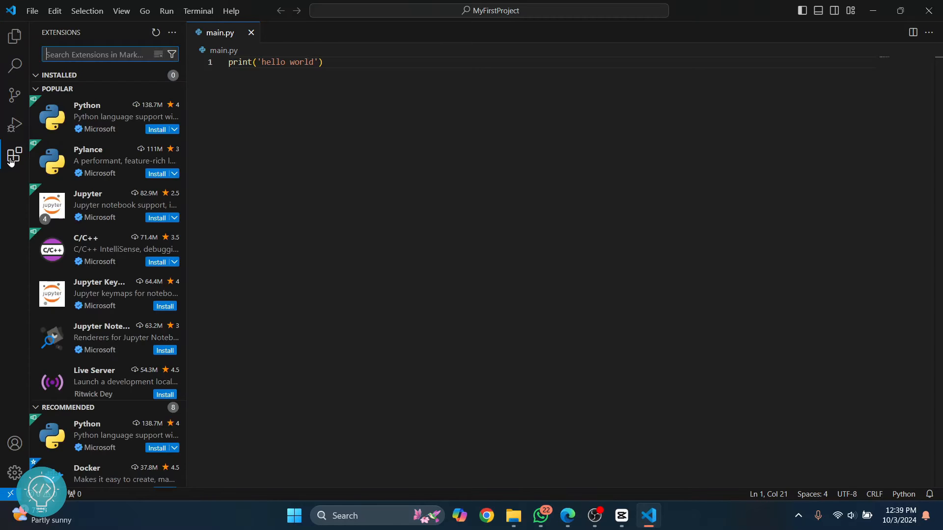
{"action": "left_click", "coordinate": [108, 117]}
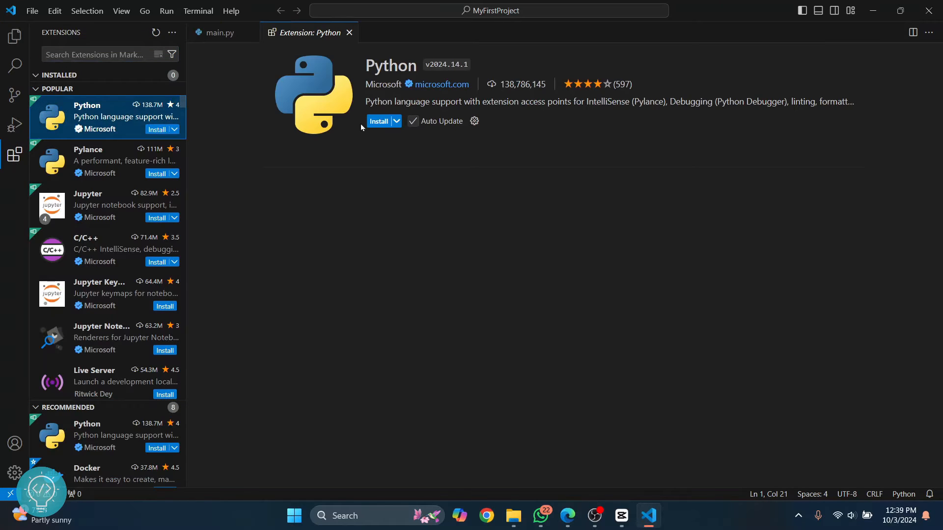
{"action": "left_click", "coordinate": [379, 120]}
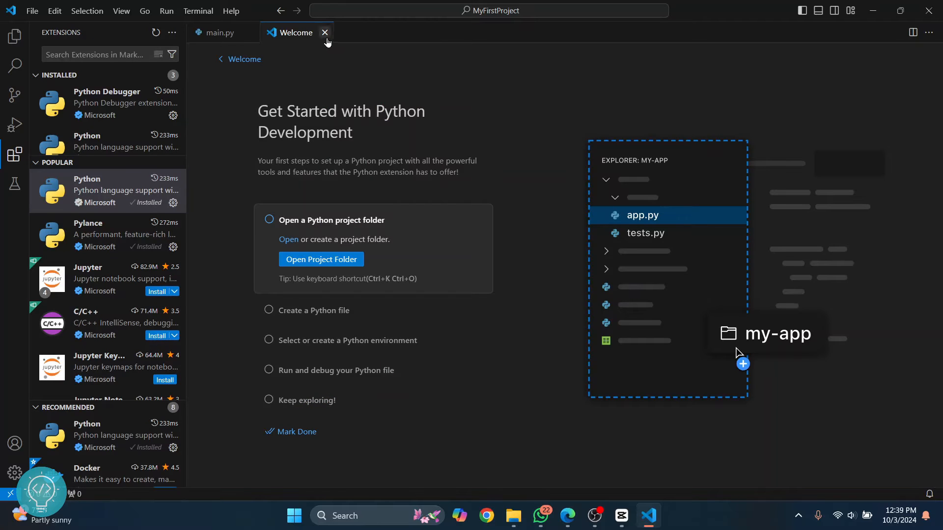
{"action": "left_click", "coordinate": [325, 33]}
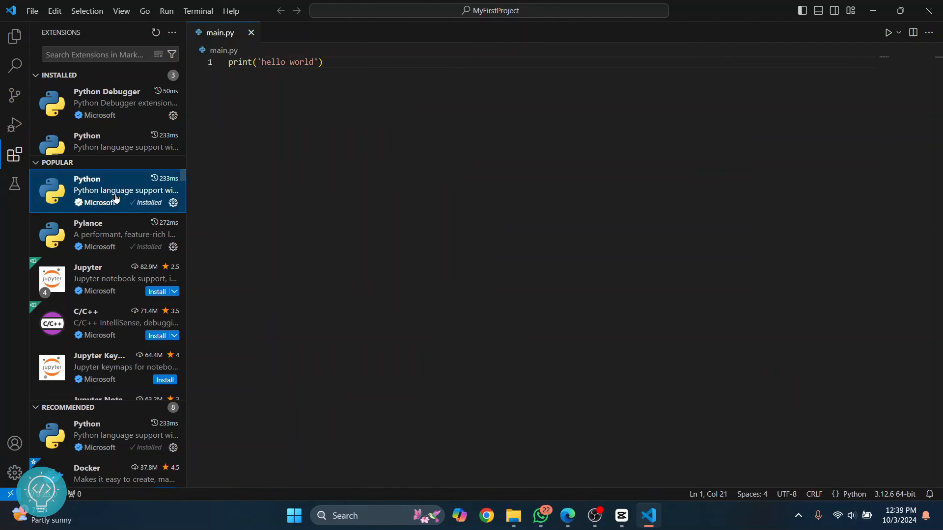
Show the project files and start a new, taller terminal in the project folder.
{"action": "left_click", "coordinate": [108, 191]}
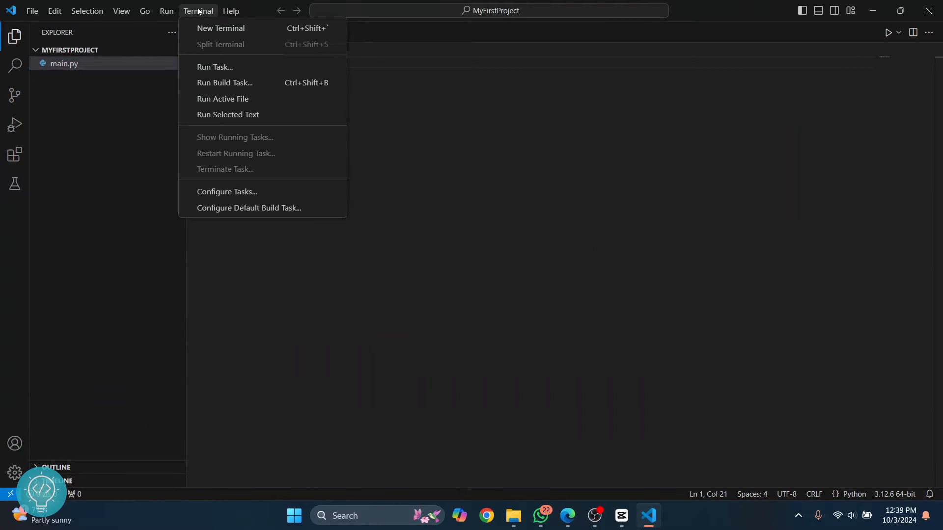
{"action": "left_click", "coordinate": [220, 28]}
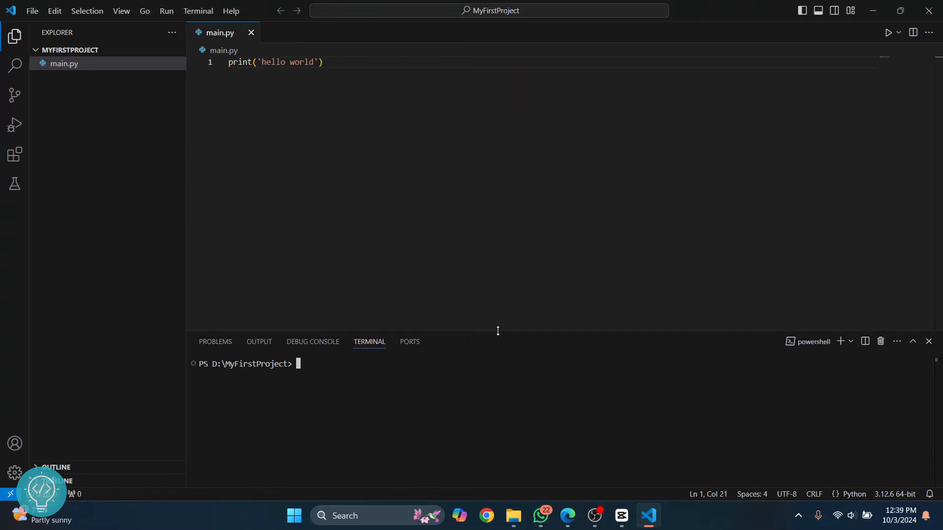
{"action": "left_click_drag", "start_coordinate": [497, 332], "coordinate": [498, 235]}
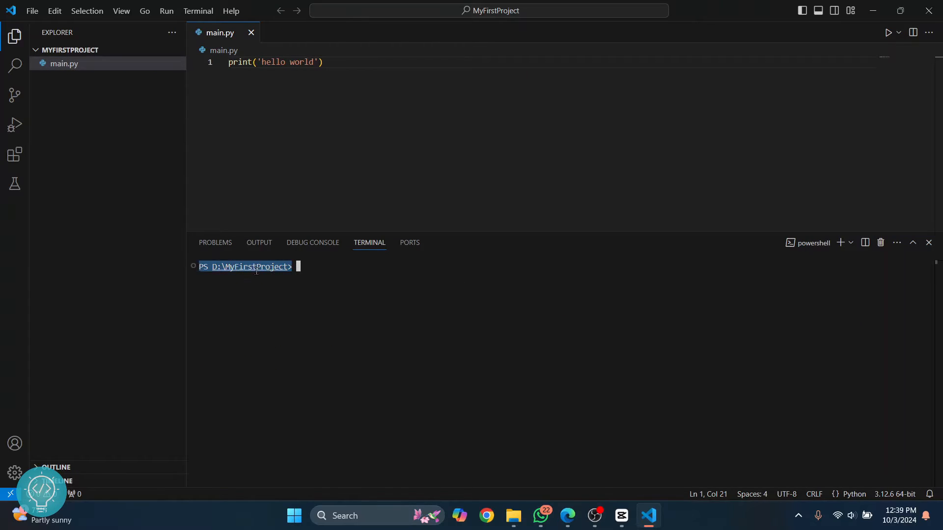
Run python -m venv myvenv to create the myvenv virtual environment.
{"action": "type", "text": "python -m"}
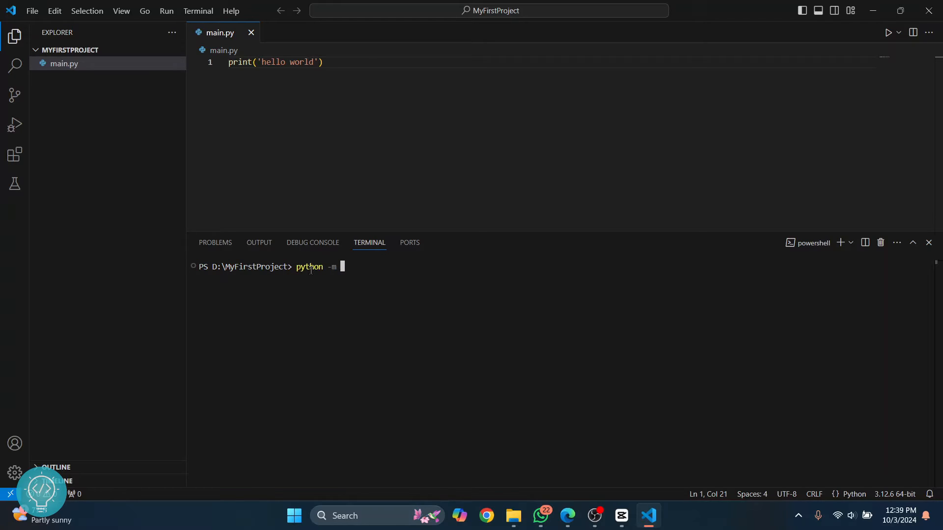
{"action": "type", "text": "venv ve"}
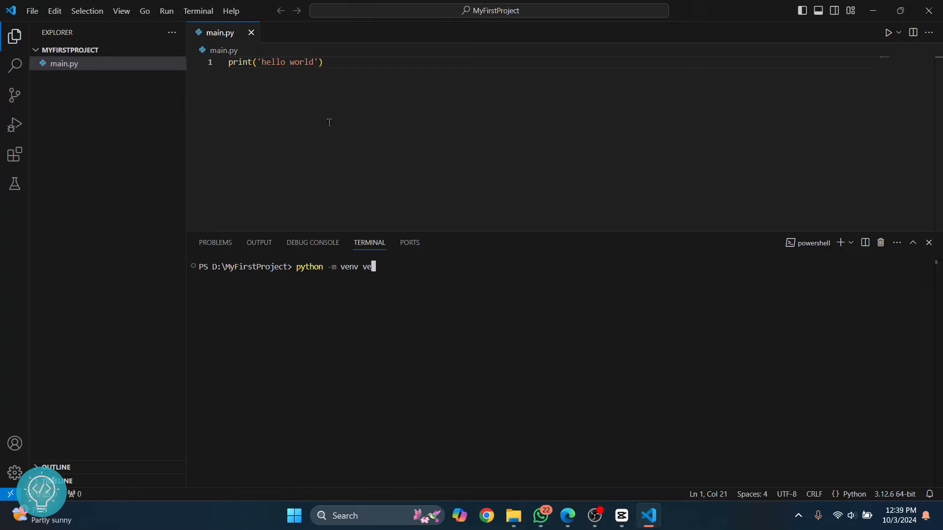
{"action": "key", "text": "Backspace"}
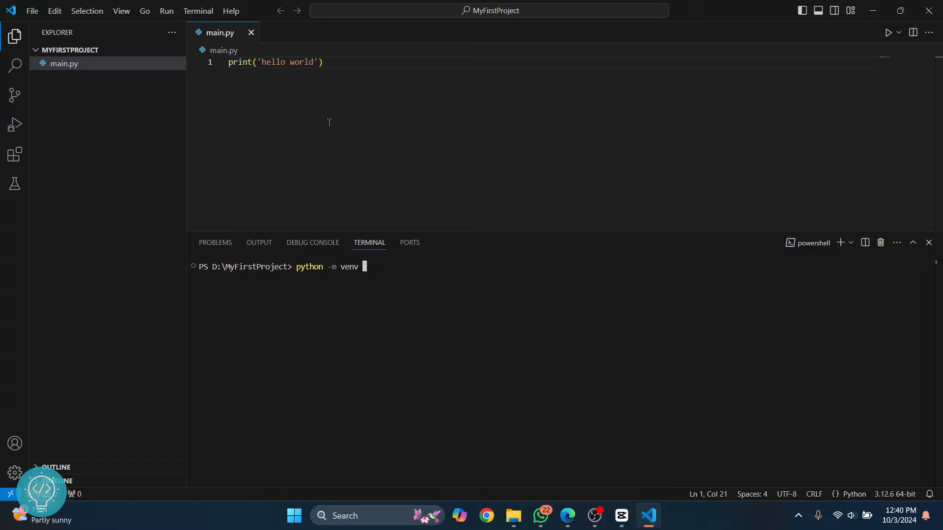
{"action": "type", "text": "myvenv"}
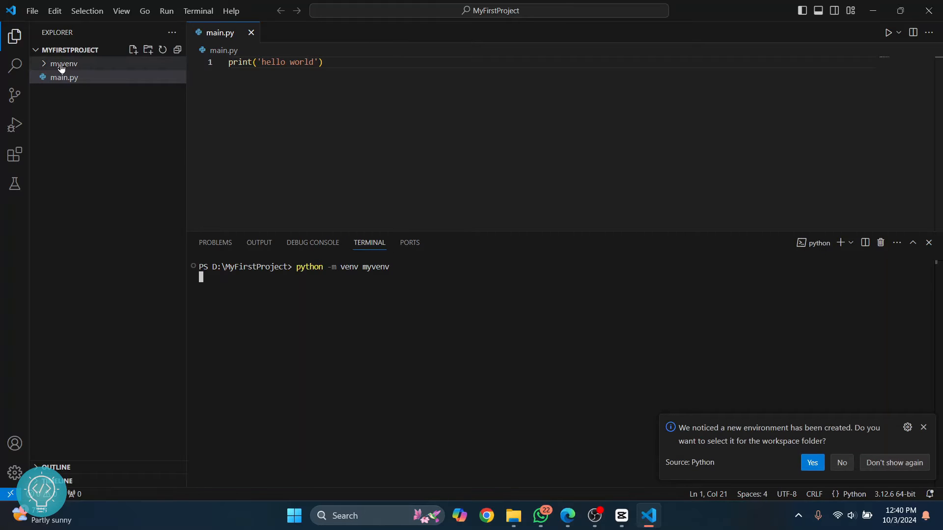
{"action": "mouse_move", "coordinate": [62, 64]}
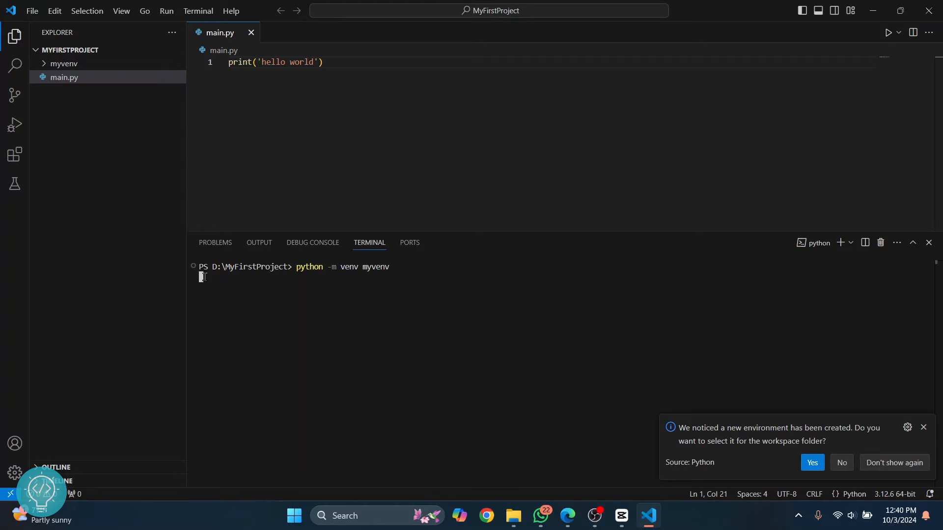
{"action": "mouse_move", "coordinate": [275, 271]}
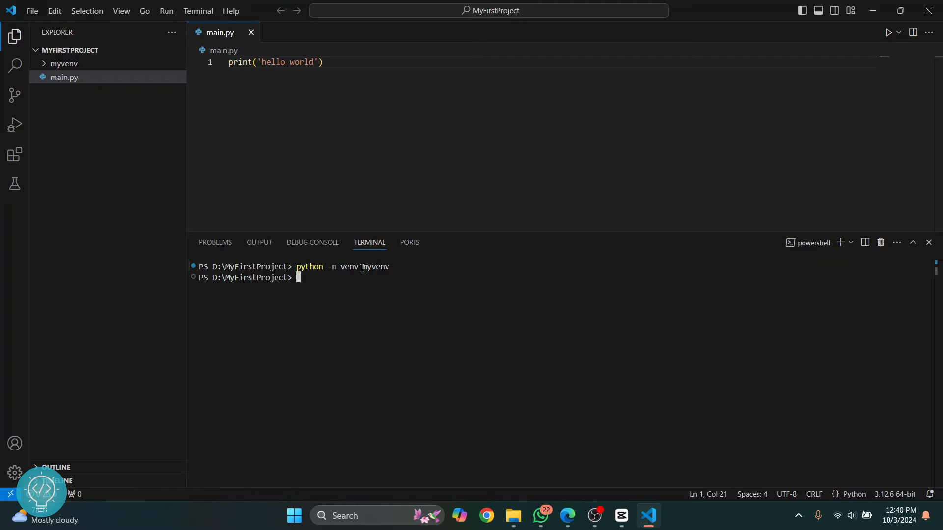
Run .\myvenv\Scripts\activate so the terminal prompt begins with (myvenv).
{"action": "double_click", "coordinate": [382, 267]}
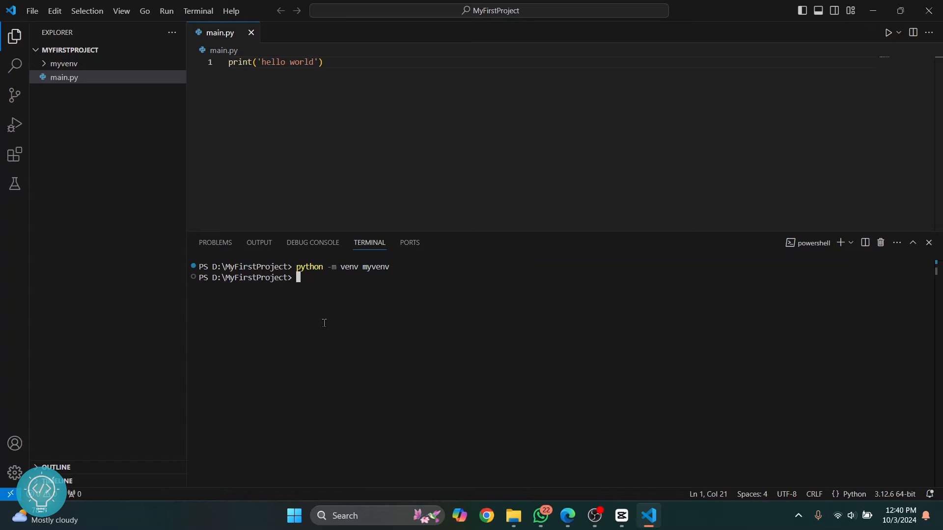
{"action": "type", "text": "."}
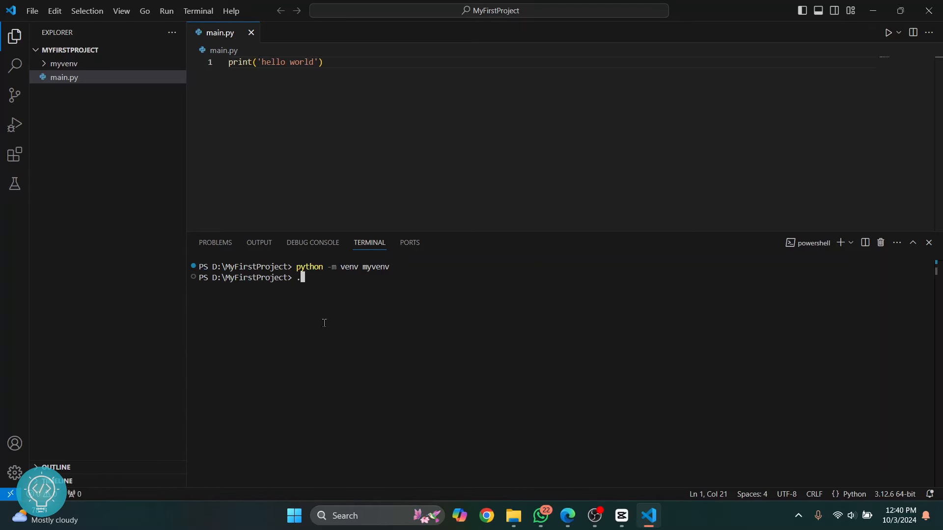
{"action": "type", "text": "\\my"}
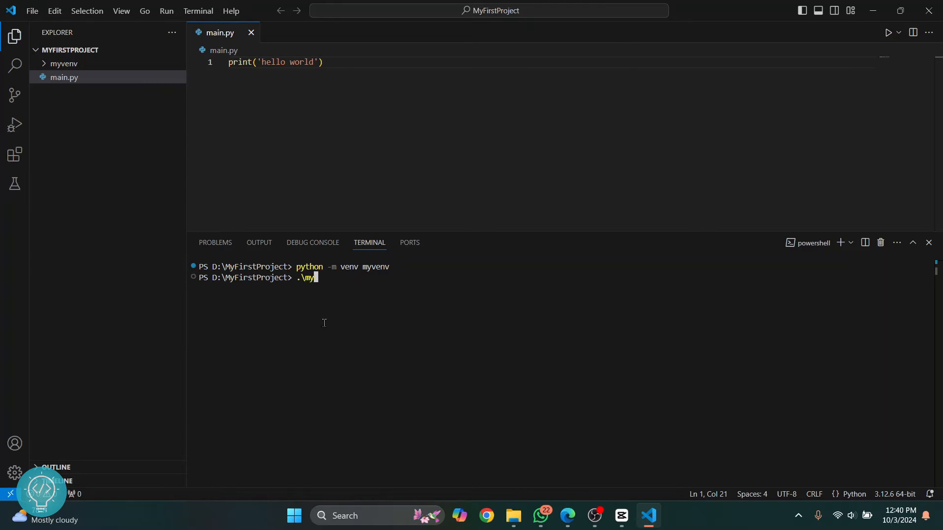
{"action": "type", "text": "ven"}
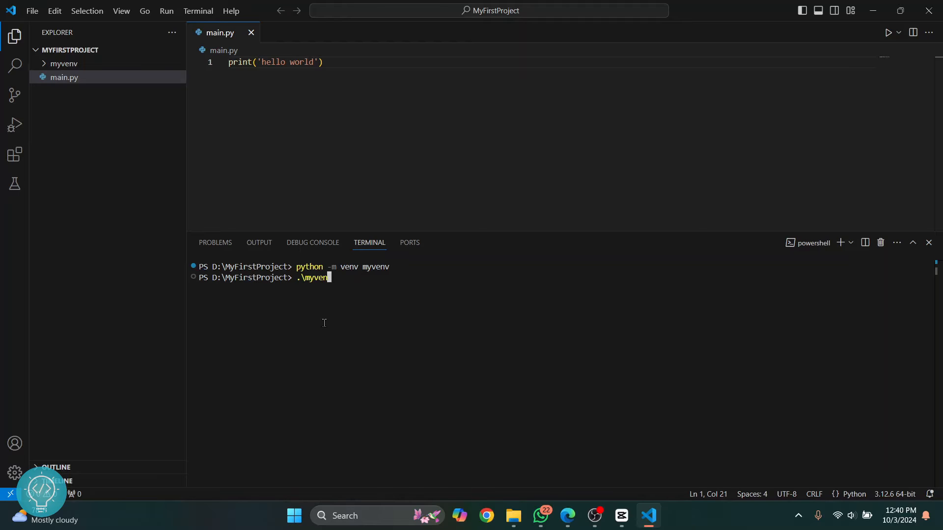
{"action": "type", "text": "v\\"}
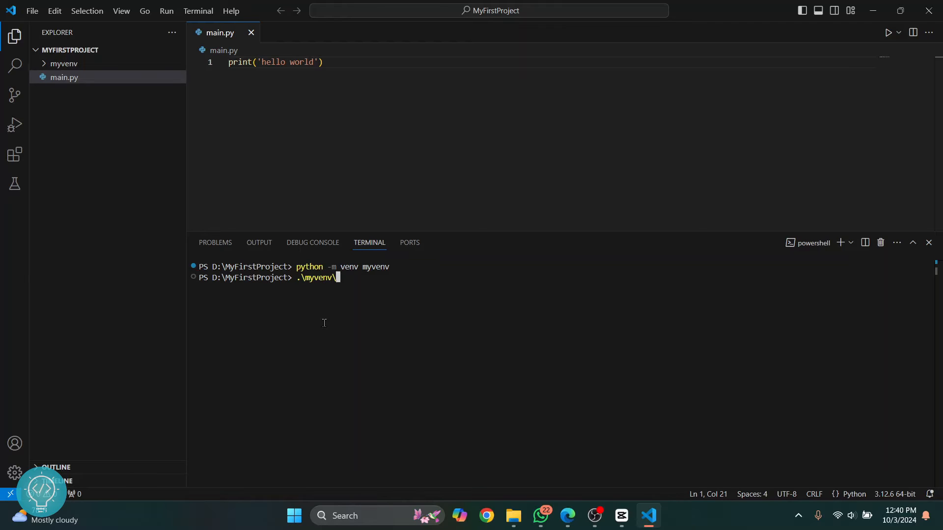
{"action": "type", "text": "Scr"}
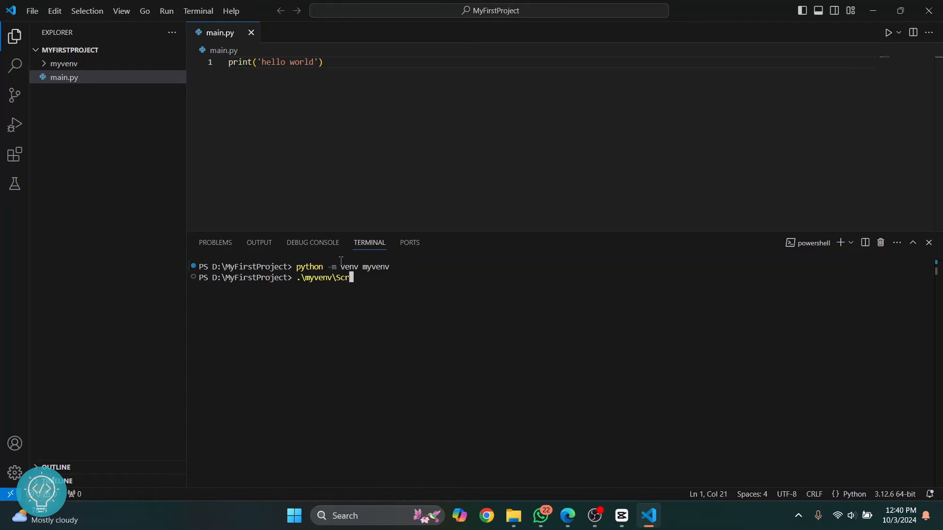
{"action": "type", "text": "ipts\\ac"}
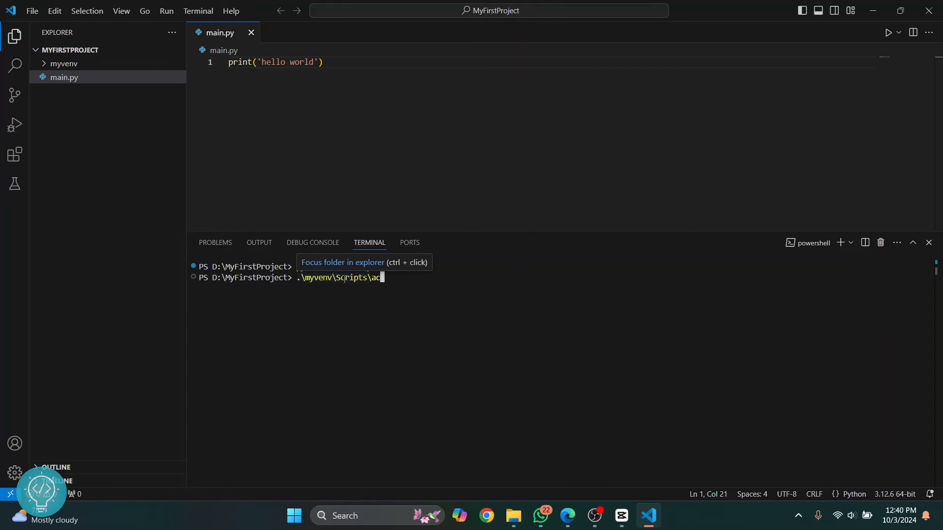
{"action": "type", "text": "tivate"}
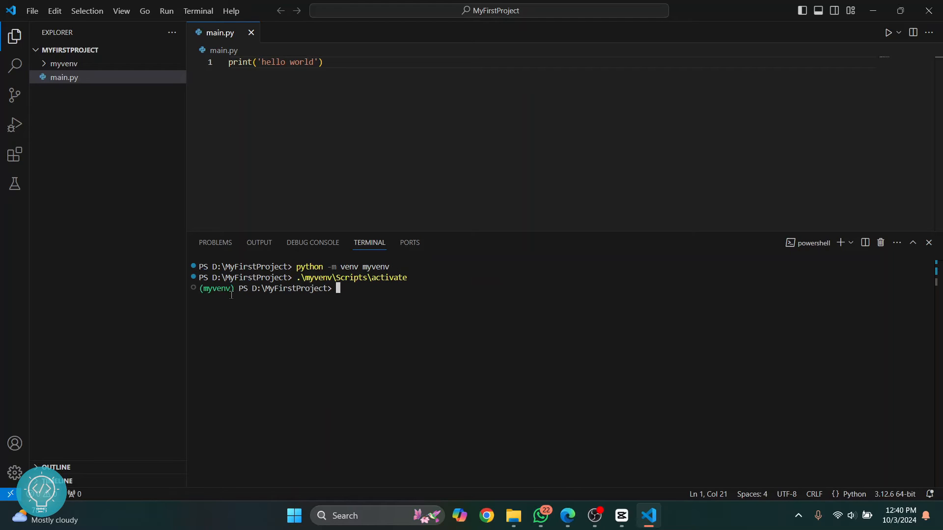
{"action": "double_click", "coordinate": [216, 288]}
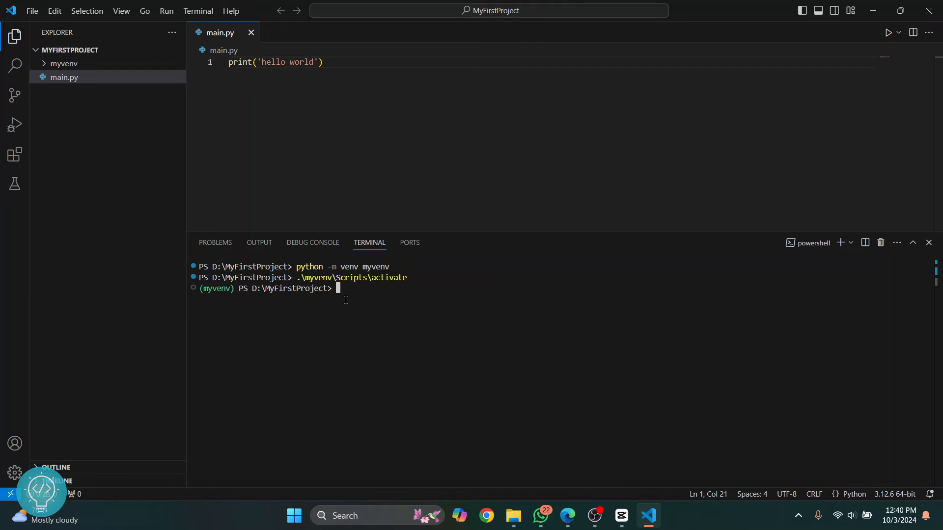
Run pip install pandas in myvenv and dismiss the create-virtual-environment notice.
{"action": "type", "text": "pip install"}
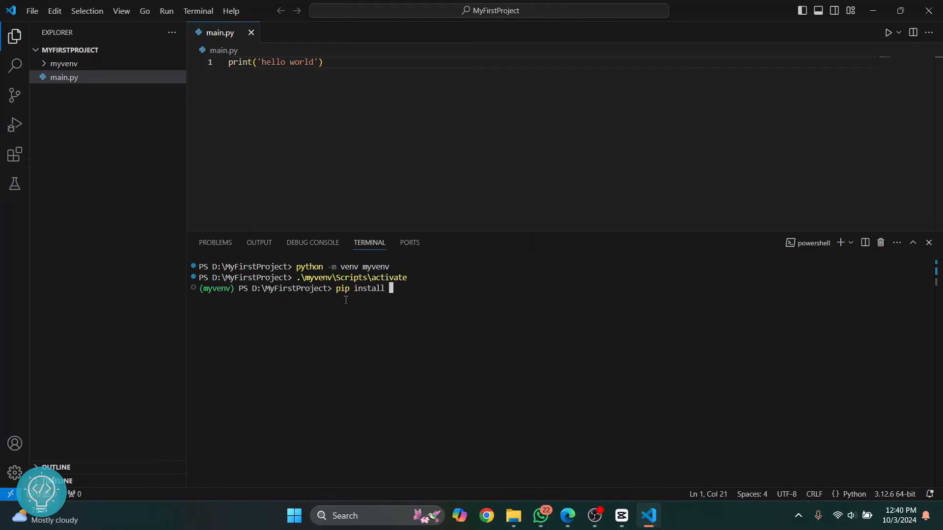
{"action": "type", "text": "pandas"}
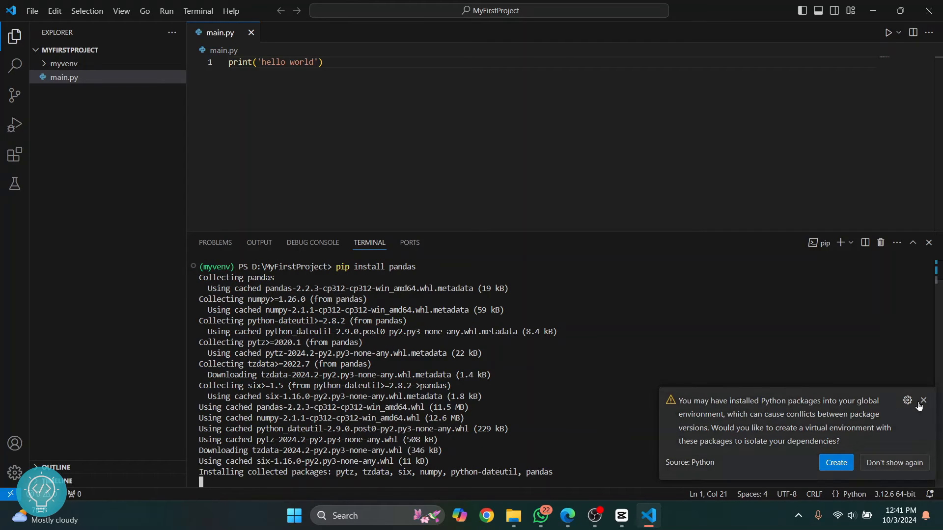
{"action": "left_click", "coordinate": [923, 401]}
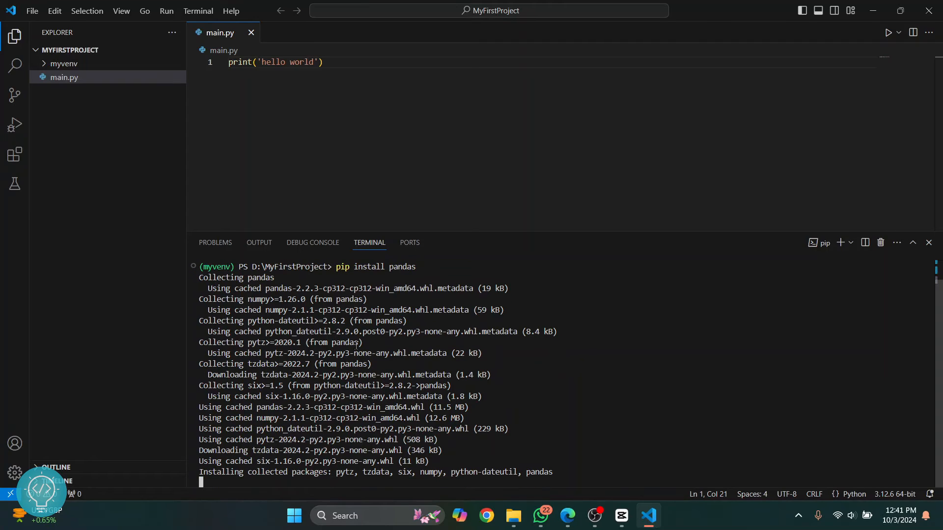
{"action": "mouse_move", "coordinate": [297, 175]}
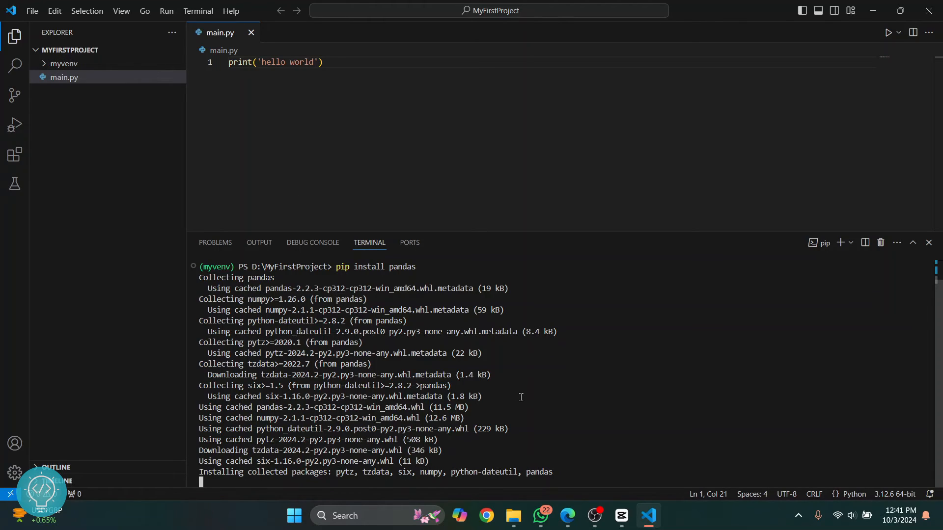
{"action": "mouse_move", "coordinate": [896, 494]}
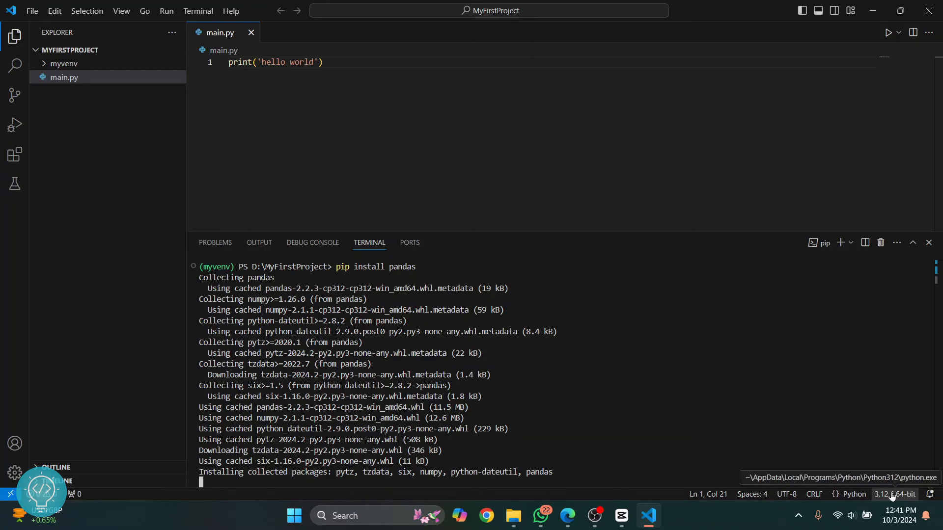
Select myvenv's Python 3.12.6 as the project interpreter from the status bar.
{"action": "left_click", "coordinate": [895, 494]}
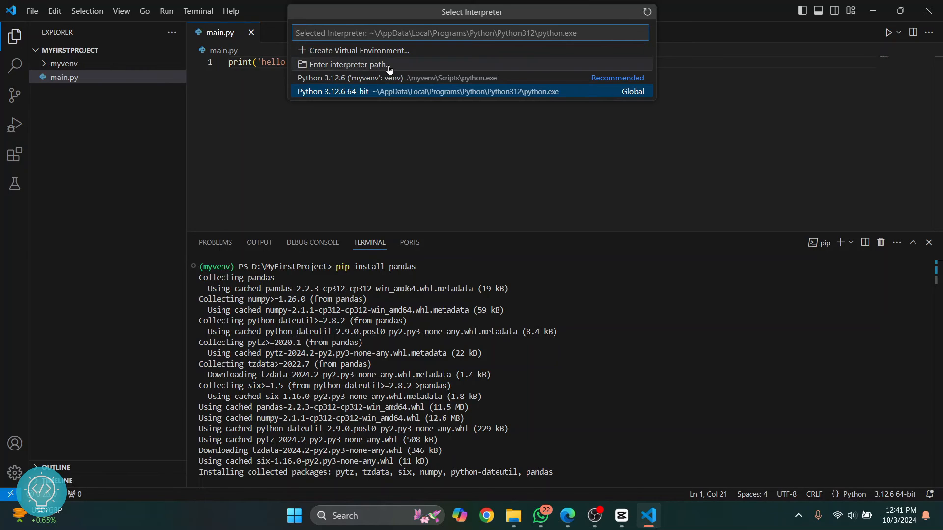
{"action": "mouse_move", "coordinate": [354, 65]}
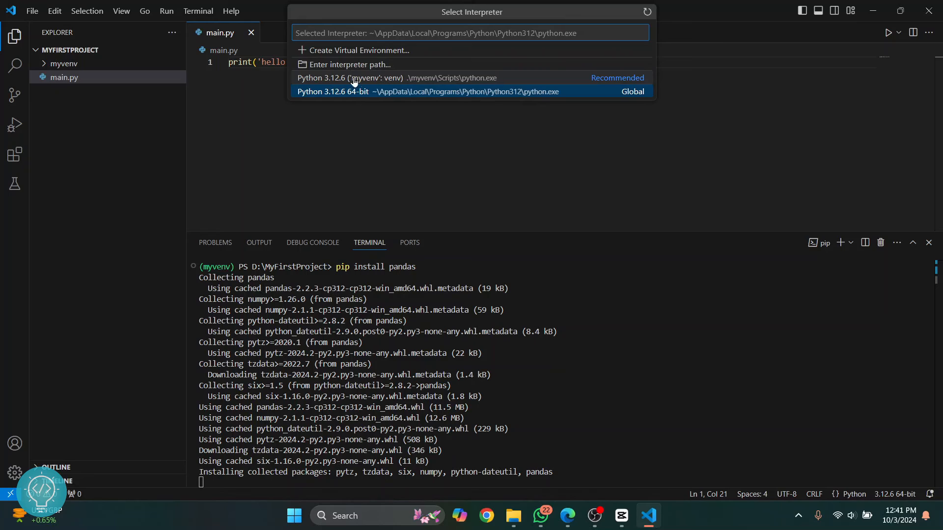
{"action": "mouse_move", "coordinate": [345, 65]}
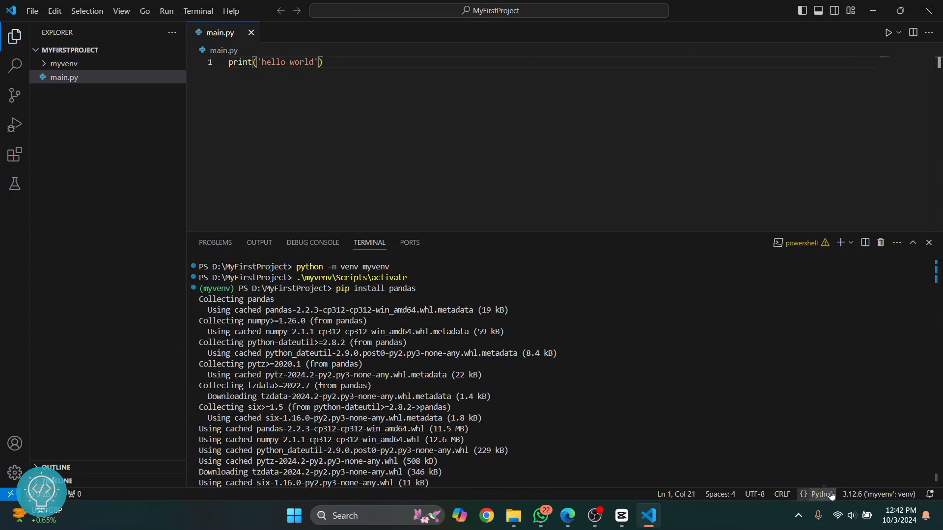
{"action": "mouse_move", "coordinate": [879, 493]}
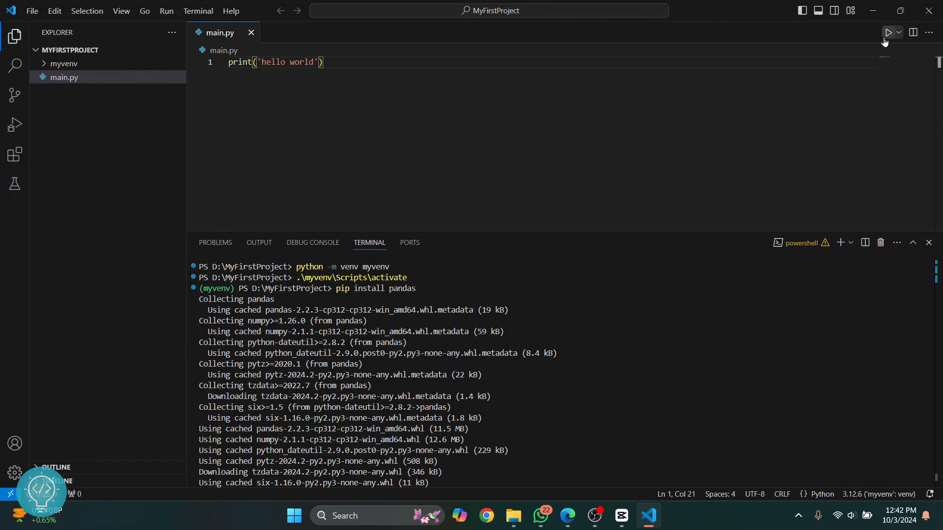
Run main.py with the myvenv Python, printing hello world in the terminal.
{"action": "left_click", "coordinate": [889, 33]}
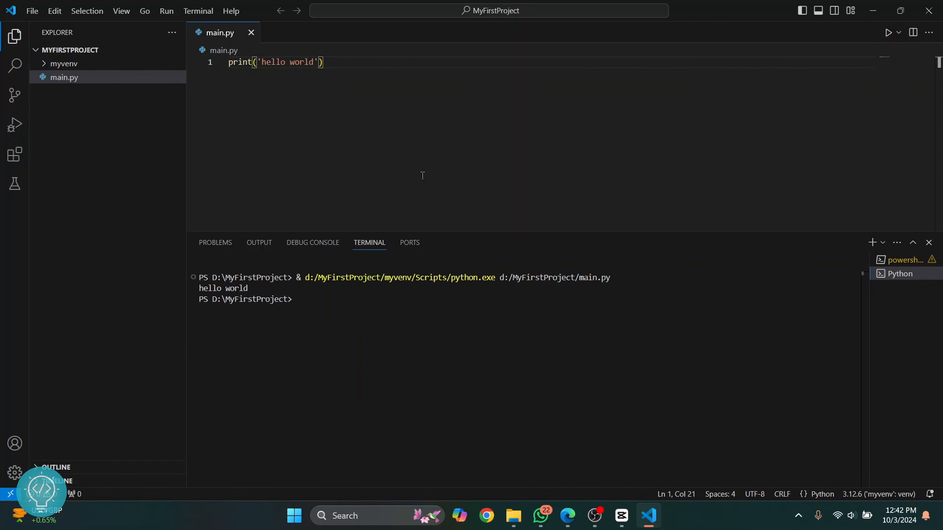